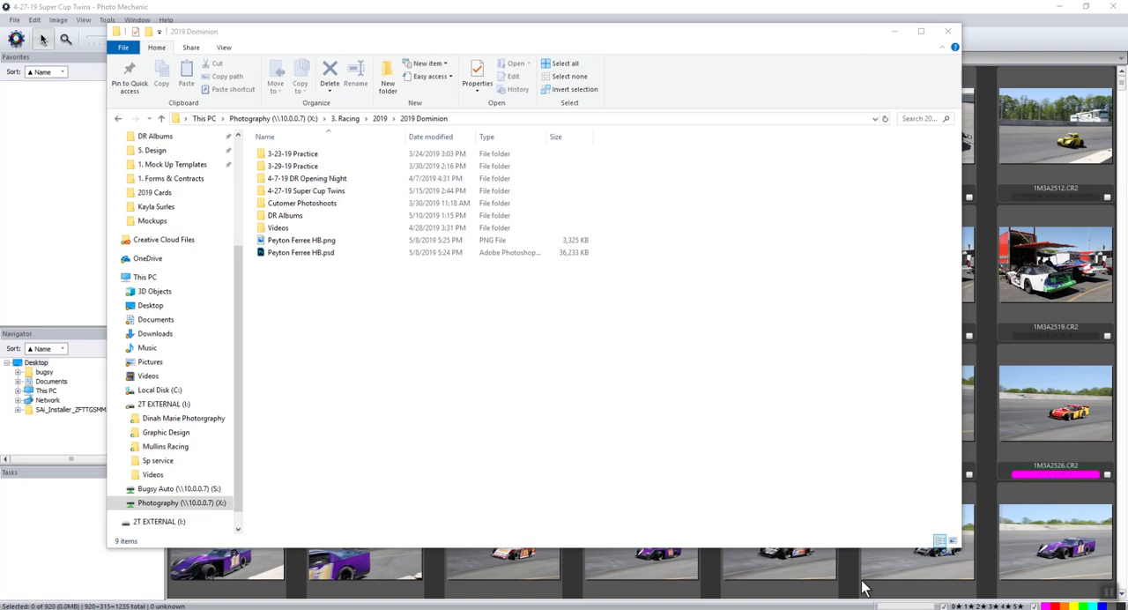
Browse the 4-27-19 Super Cup Twins folder in Explorer, then select the first contact-sheet photo.
{"action": "left_click", "coordinate": [306, 190]}
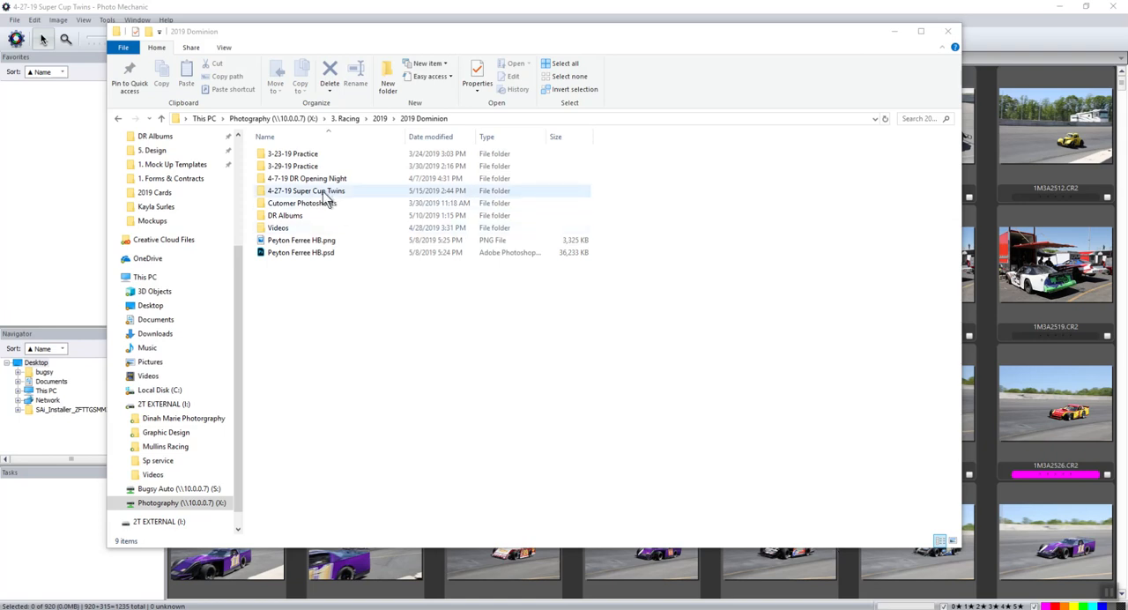
{"action": "mouse_move", "coordinate": [328, 195]}
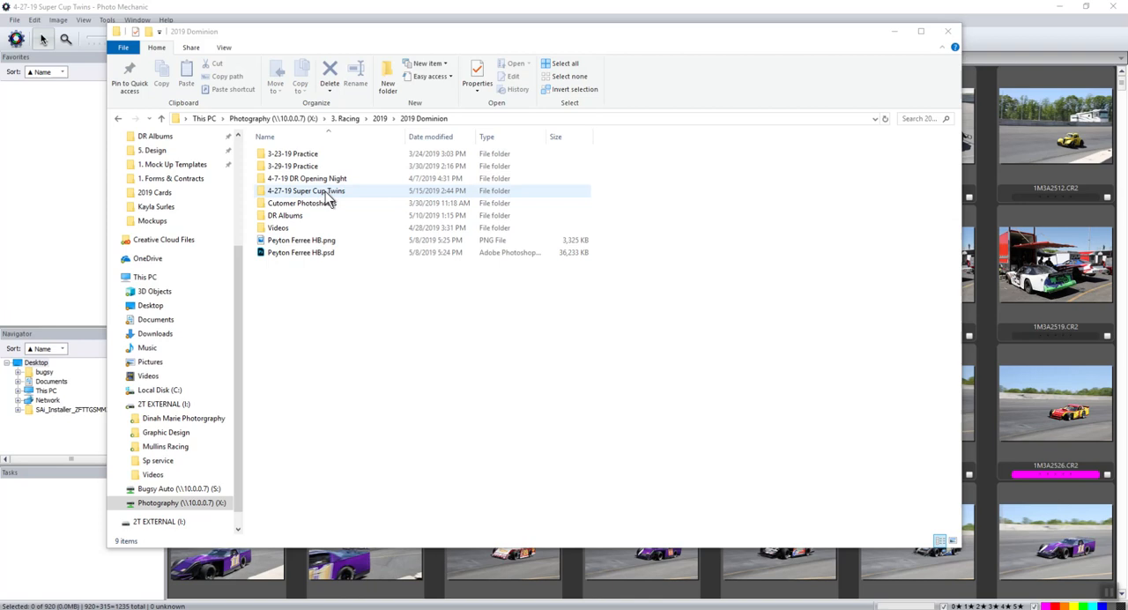
{"action": "double_click", "coordinate": [307, 190]}
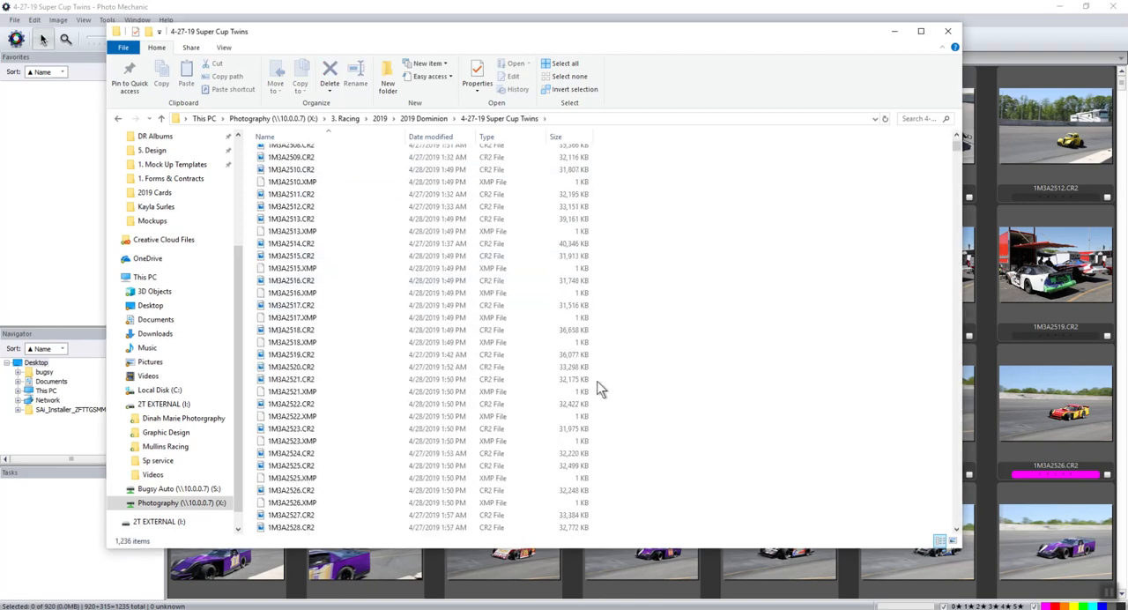
{"action": "scroll", "scroll_direction": "down", "scroll_amount": 3}
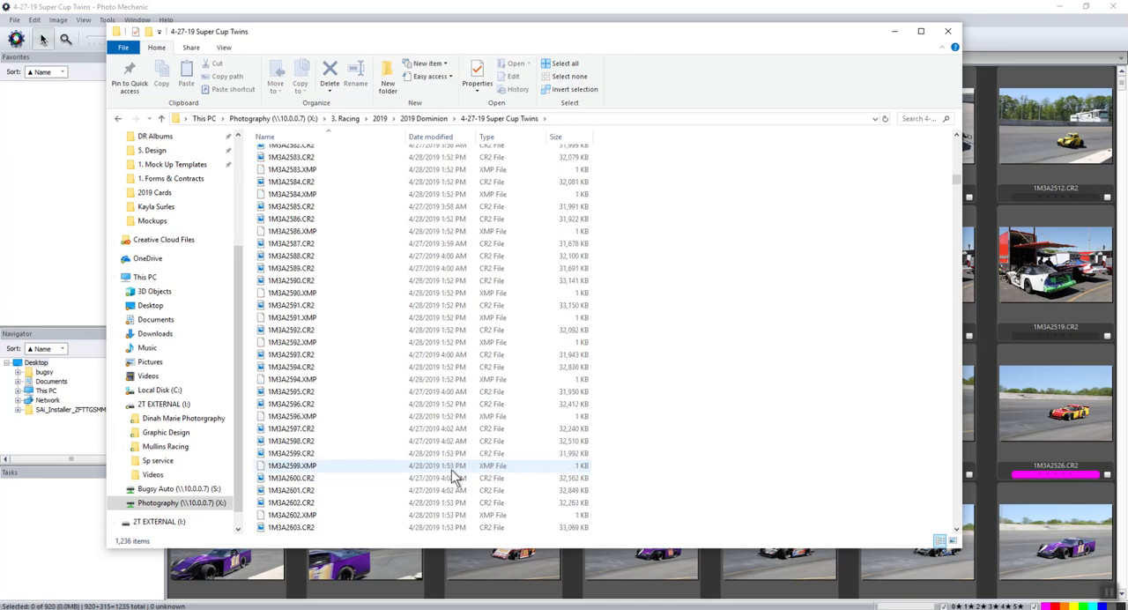
{"action": "scroll", "scroll_direction": "up", "scroll_amount": 3}
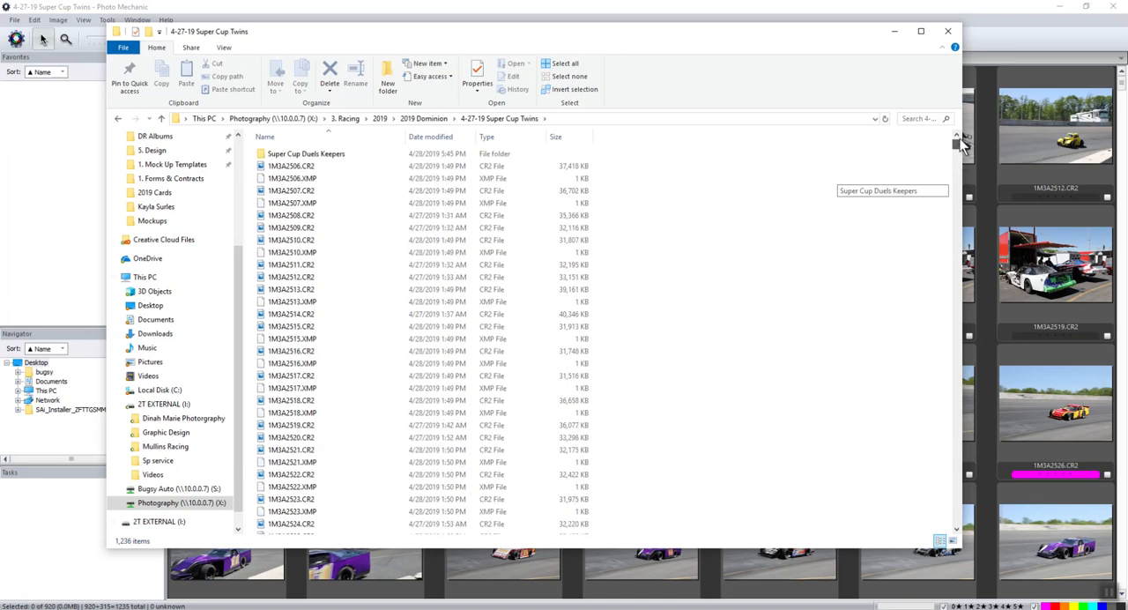
{"action": "mouse_move", "coordinate": [736, 254]}
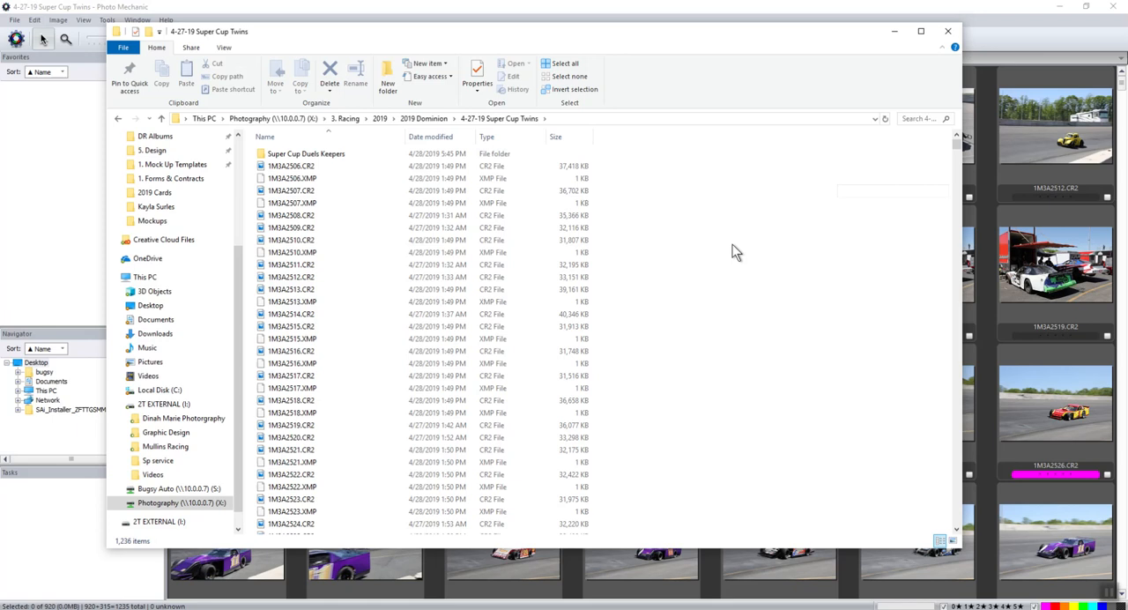
{"action": "mouse_move", "coordinate": [866, 54]}
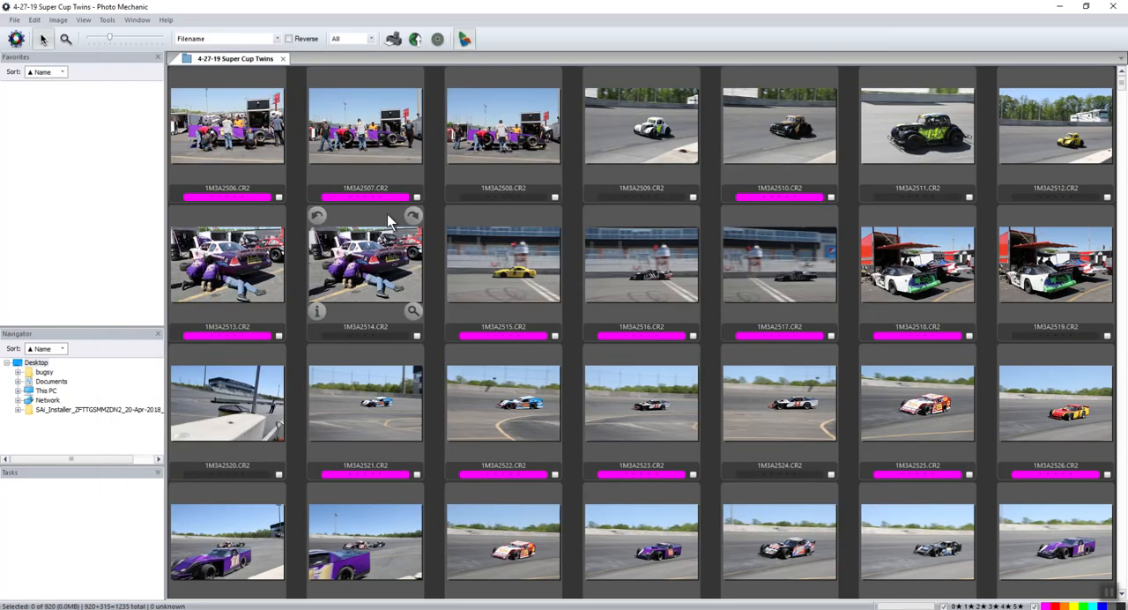
{"action": "mouse_move", "coordinate": [267, 155]}
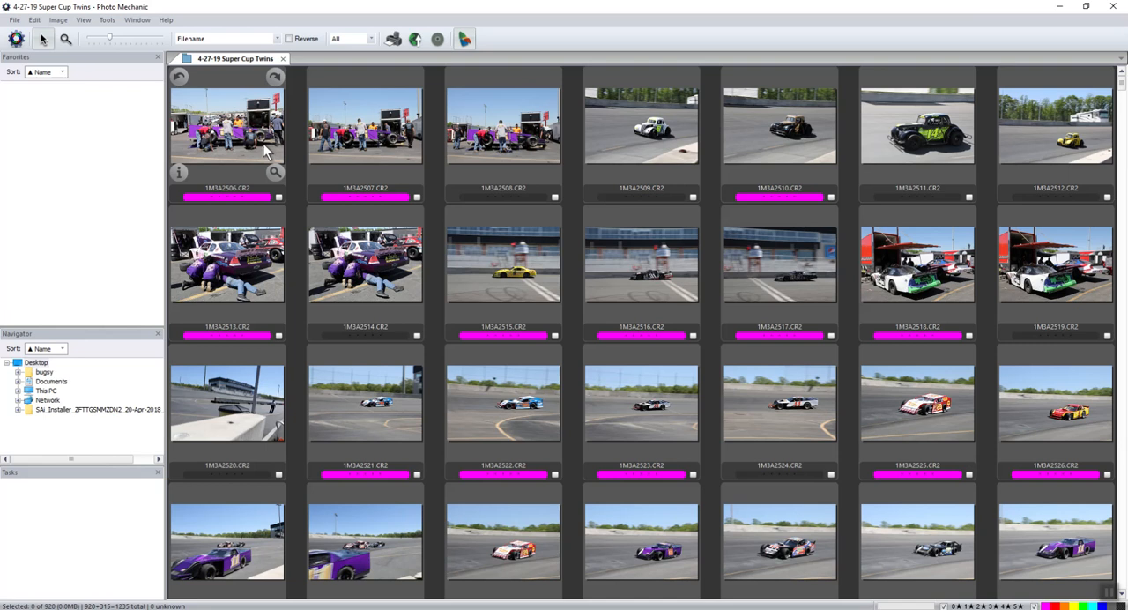
{"action": "left_click", "coordinate": [226, 127]}
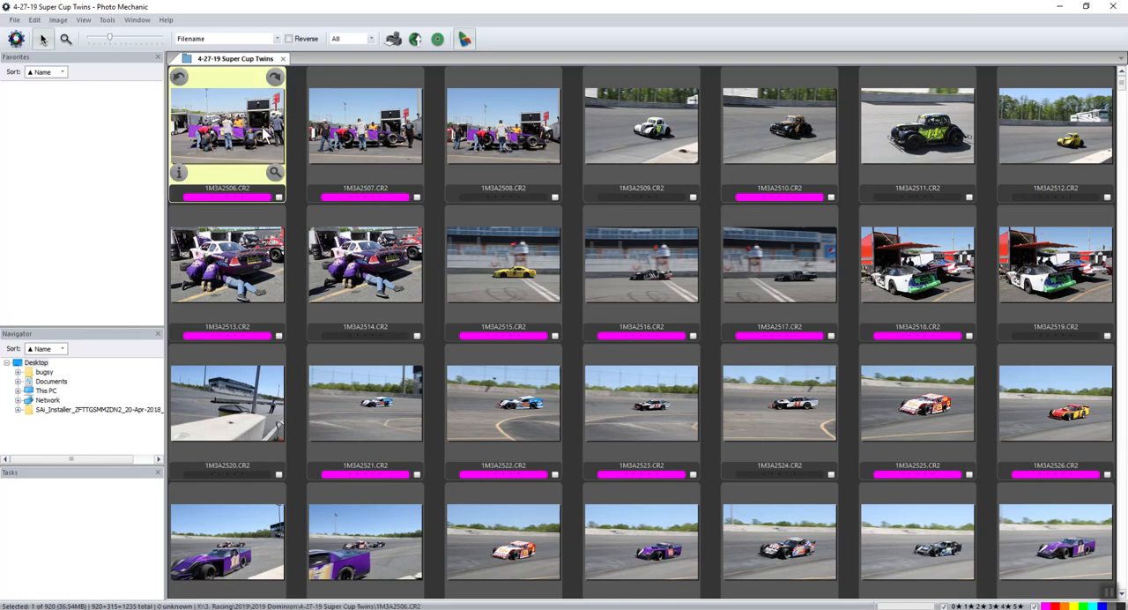
View the first race photo at full size in the Preview window.
{"action": "double_click", "coordinate": [226, 123]}
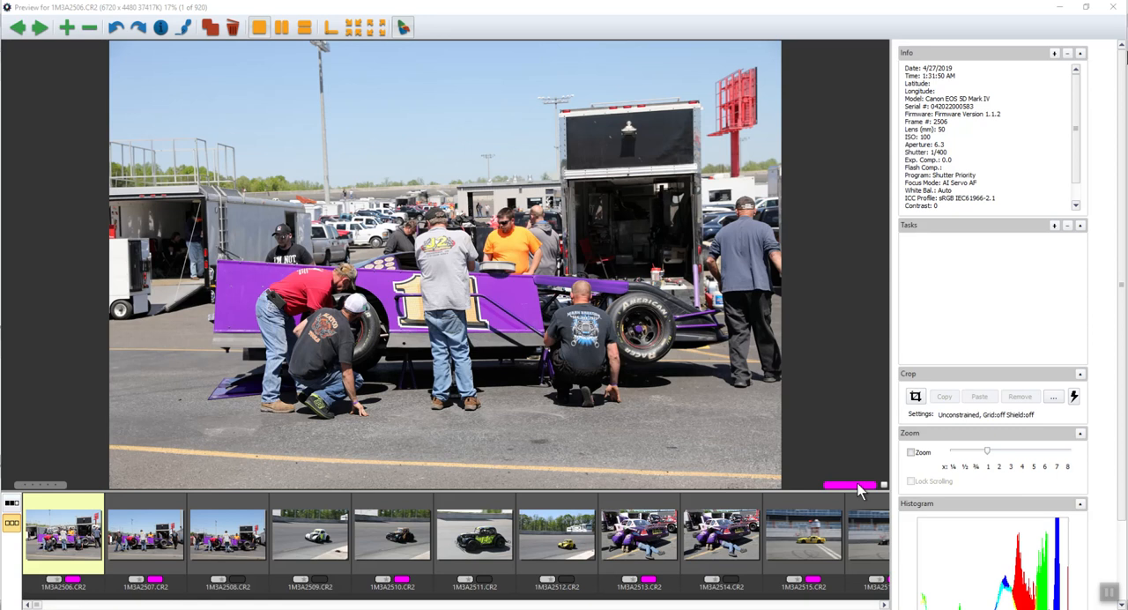
{"action": "left_click", "coordinate": [850, 484]}
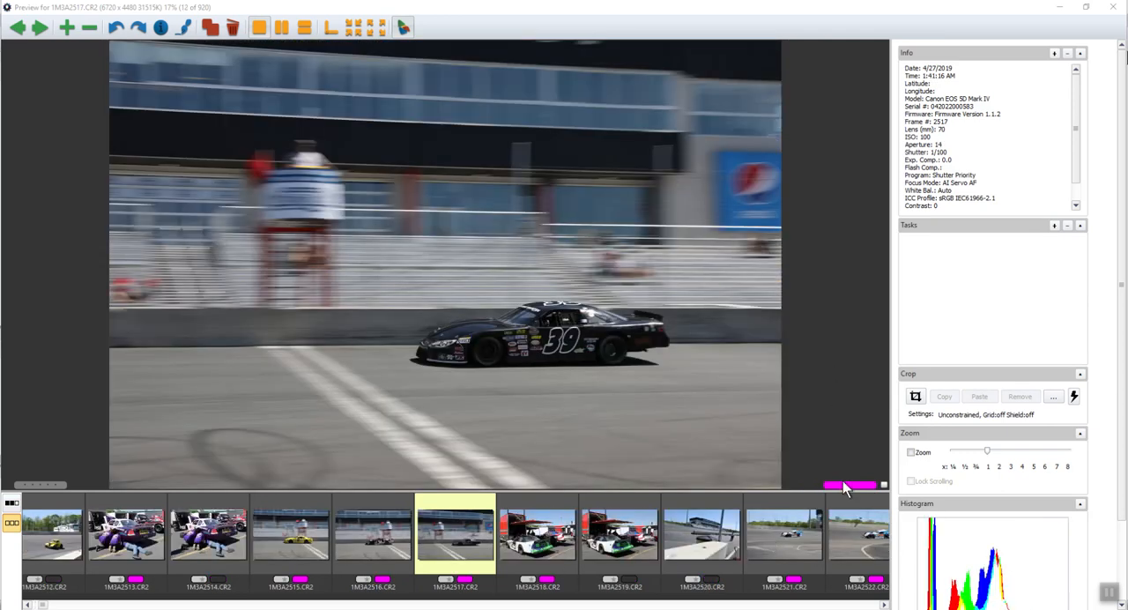
{"action": "mouse_move", "coordinate": [819, 479]}
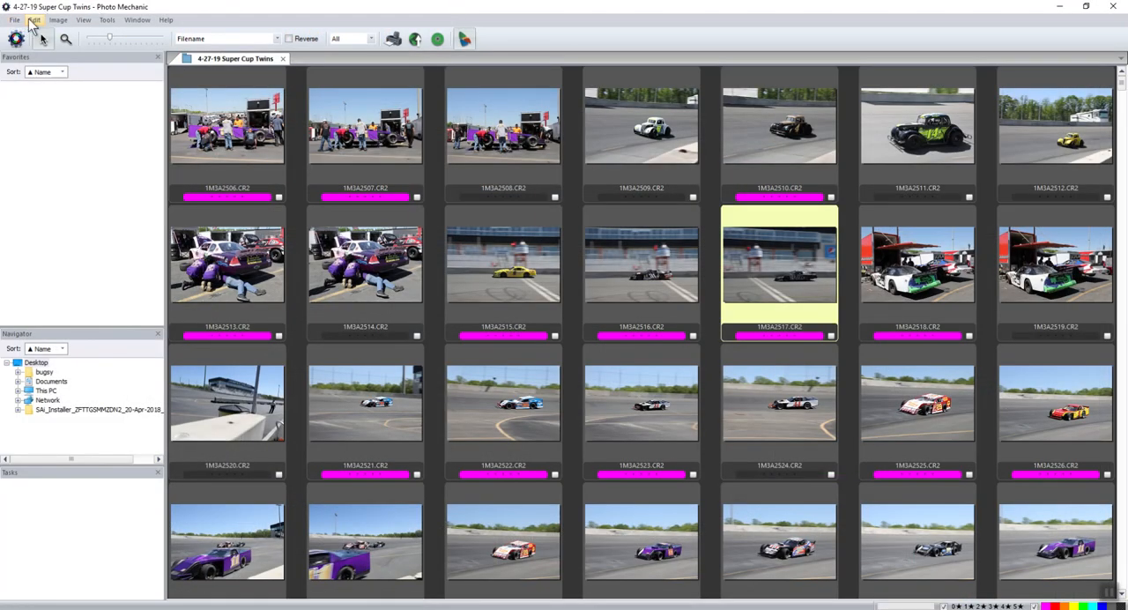
Select the tagged keepers via the Edit menu and start Copy Photos from the File menu.
{"action": "left_click", "coordinate": [34, 19]}
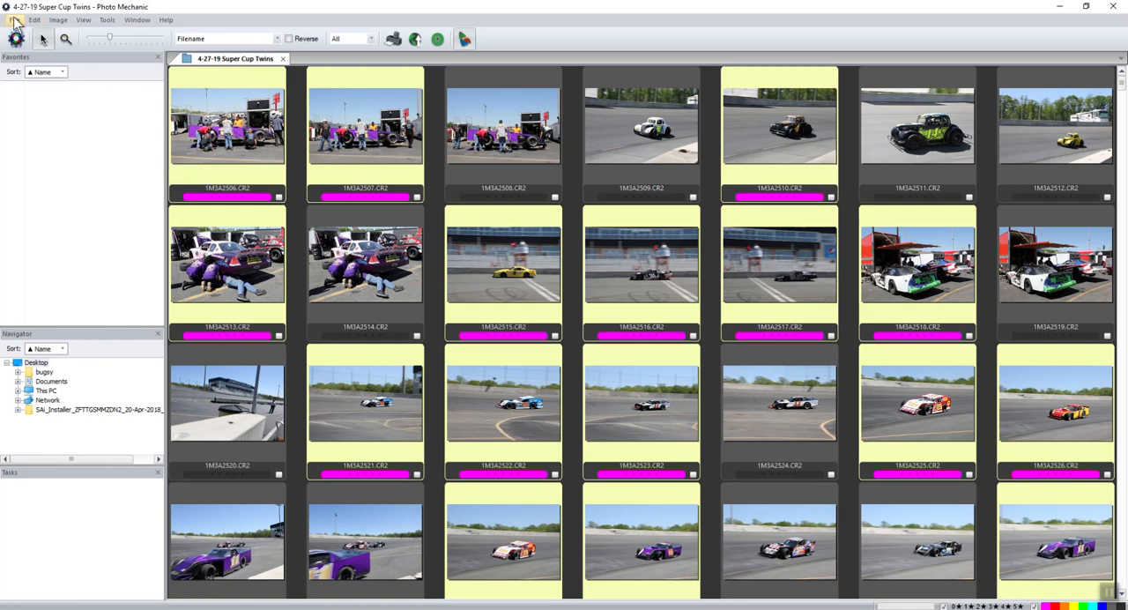
{"action": "left_click", "coordinate": [15, 19]}
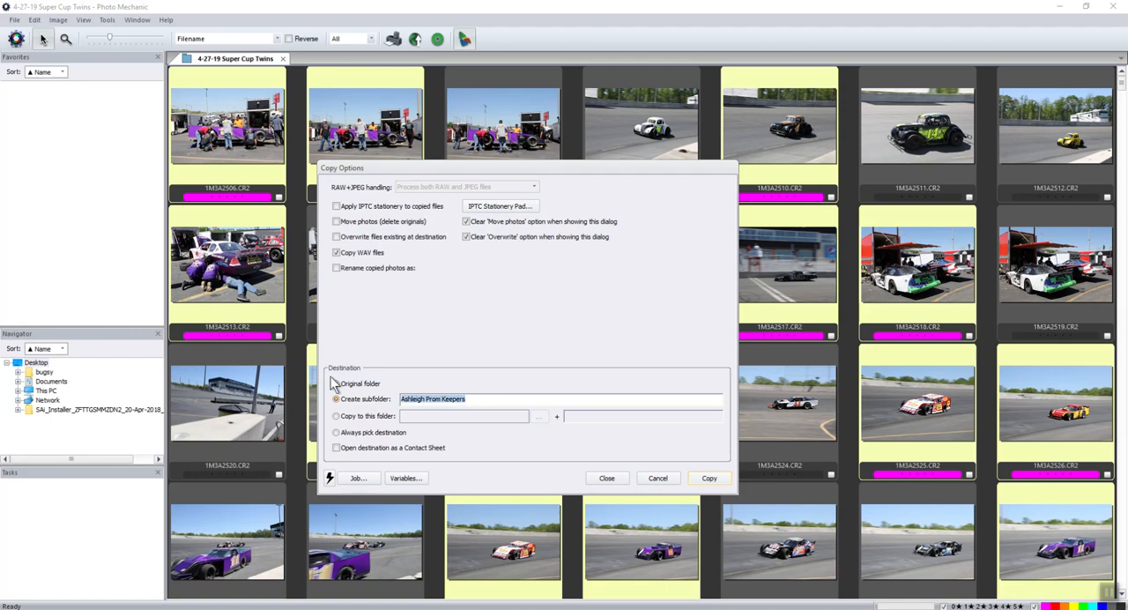
Name the copy subfolder 'Super Cup Twin Keepers', then cancel the copy.
{"action": "type", "text": "Super"}
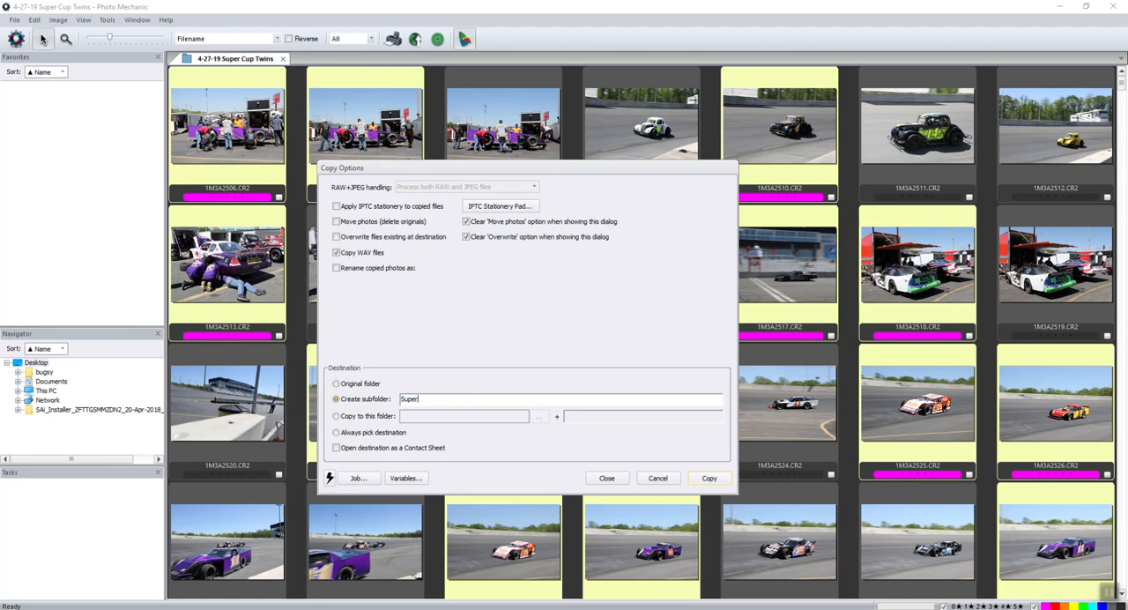
{"action": "type", "text": "Cup Twi"}
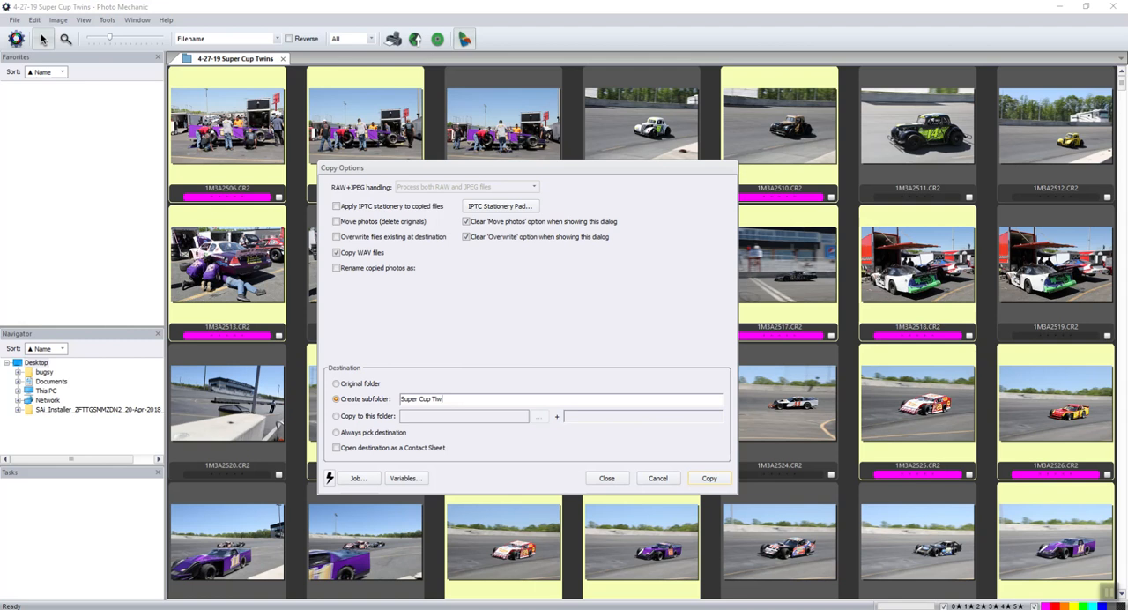
{"action": "type", "text": "n Keep"}
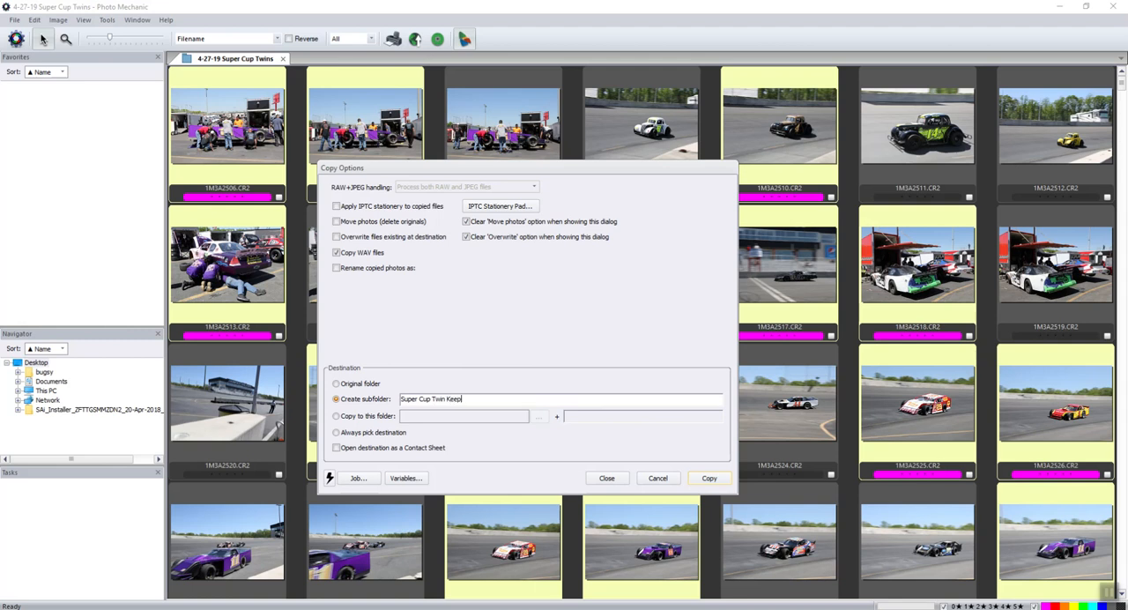
{"action": "type", "text": "ers"}
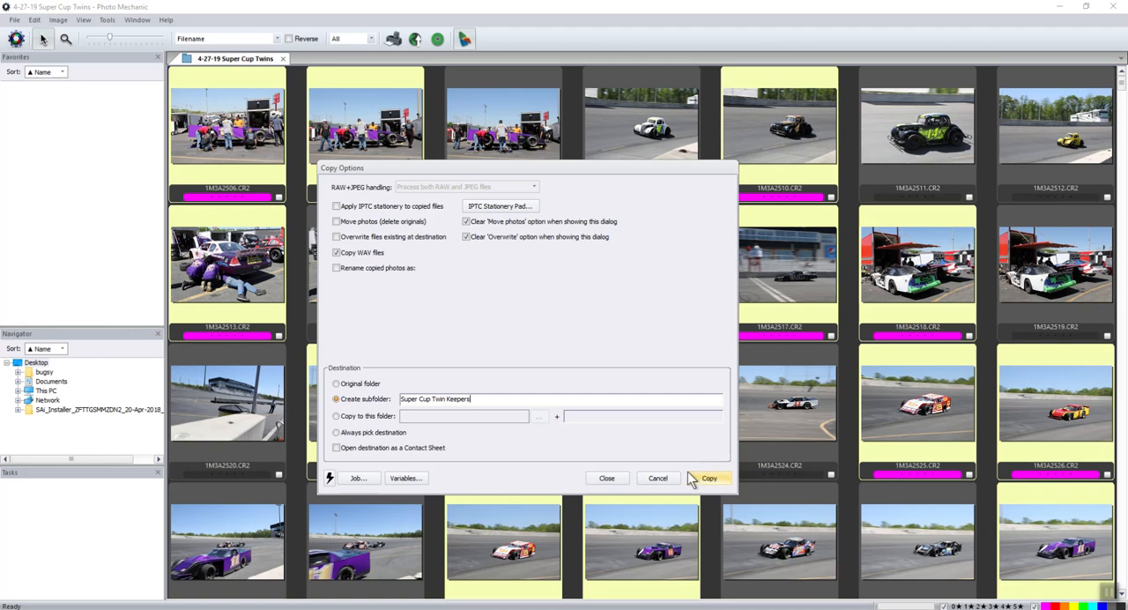
{"action": "mouse_move", "coordinate": [658, 478]}
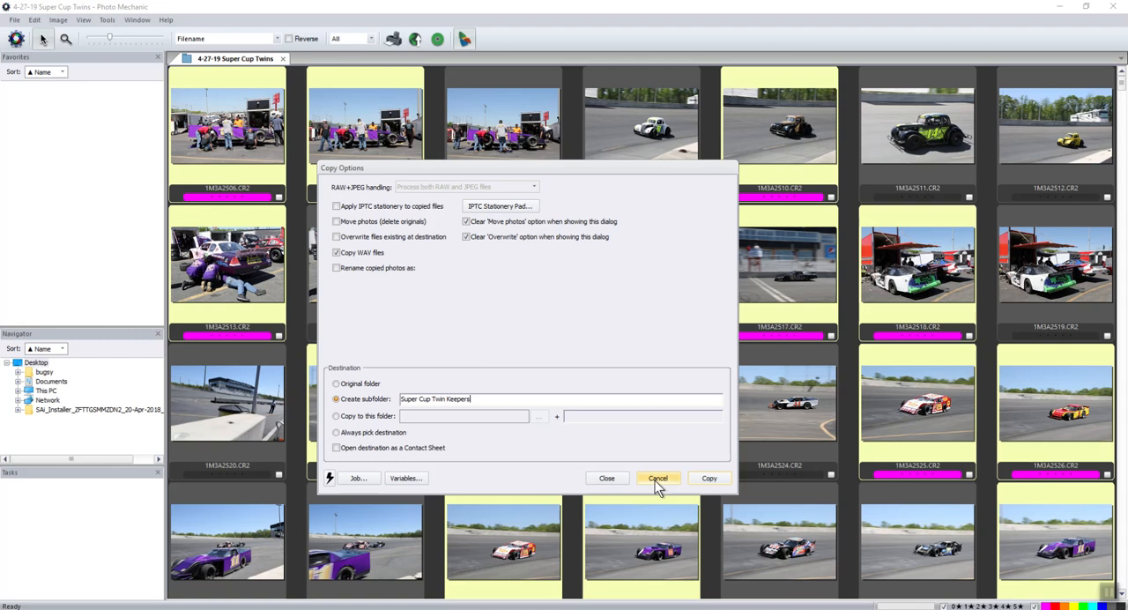
{"action": "mouse_move", "coordinate": [343, 403]}
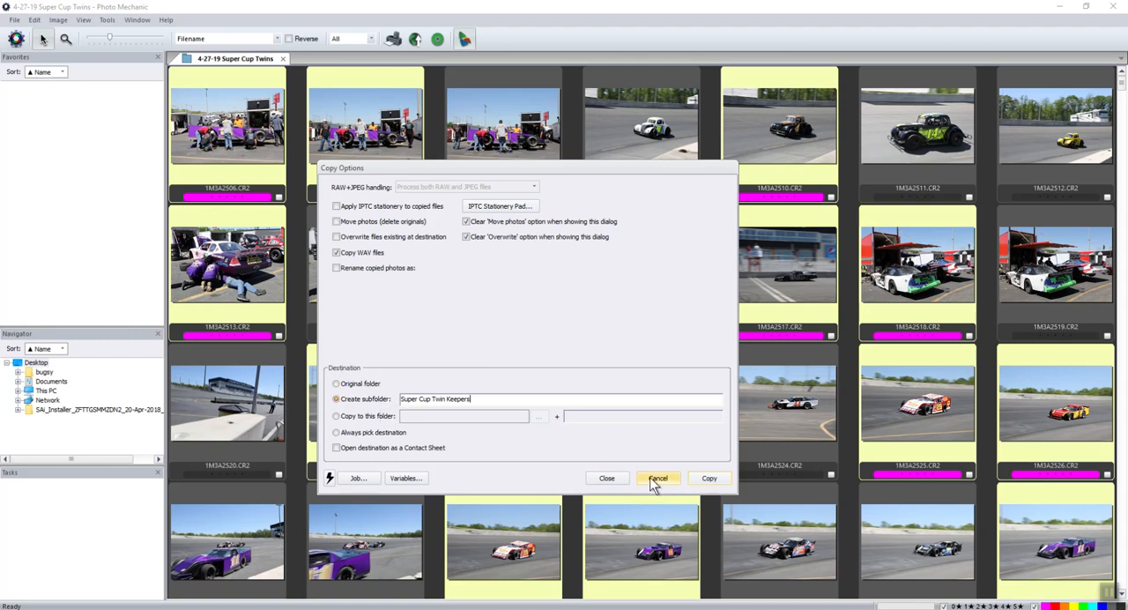
{"action": "left_click", "coordinate": [657, 478]}
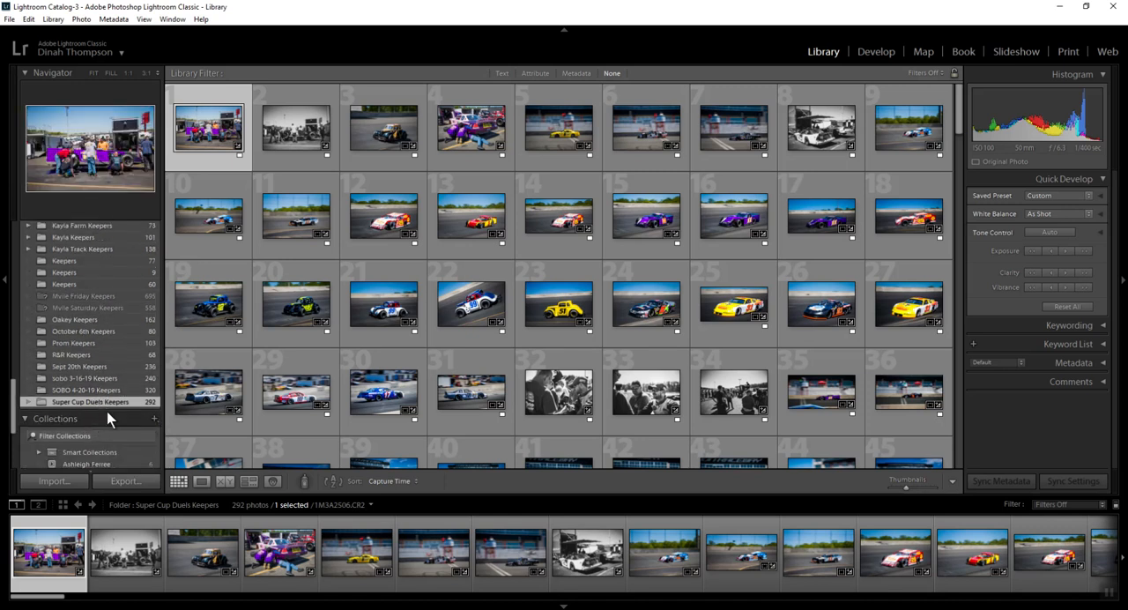
{"action": "mouse_move", "coordinate": [89, 402]}
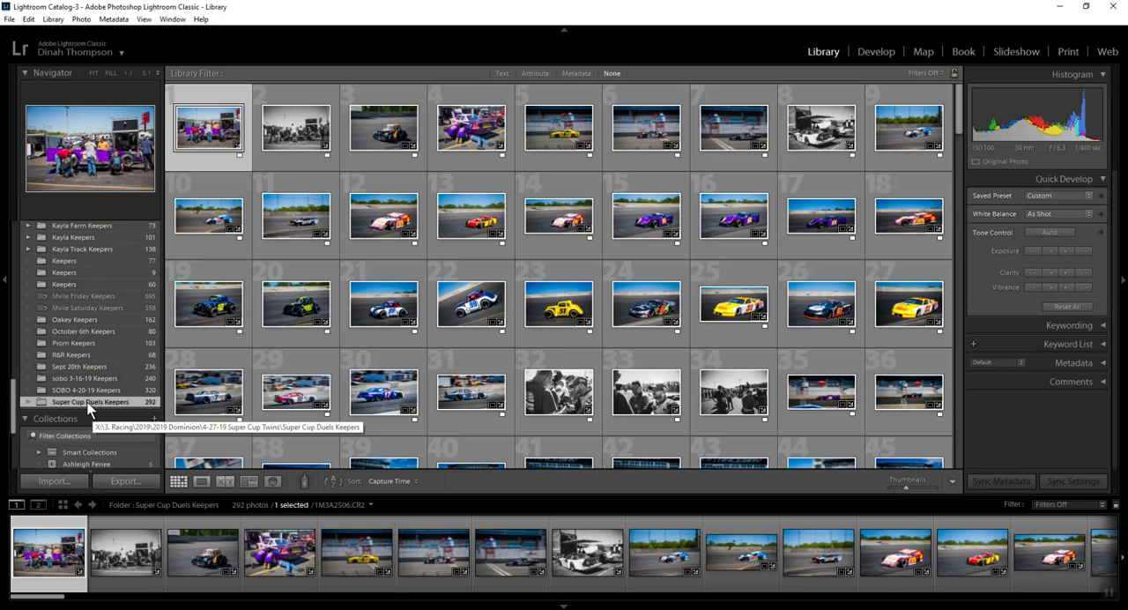
{"action": "mouse_move", "coordinate": [1066, 280]}
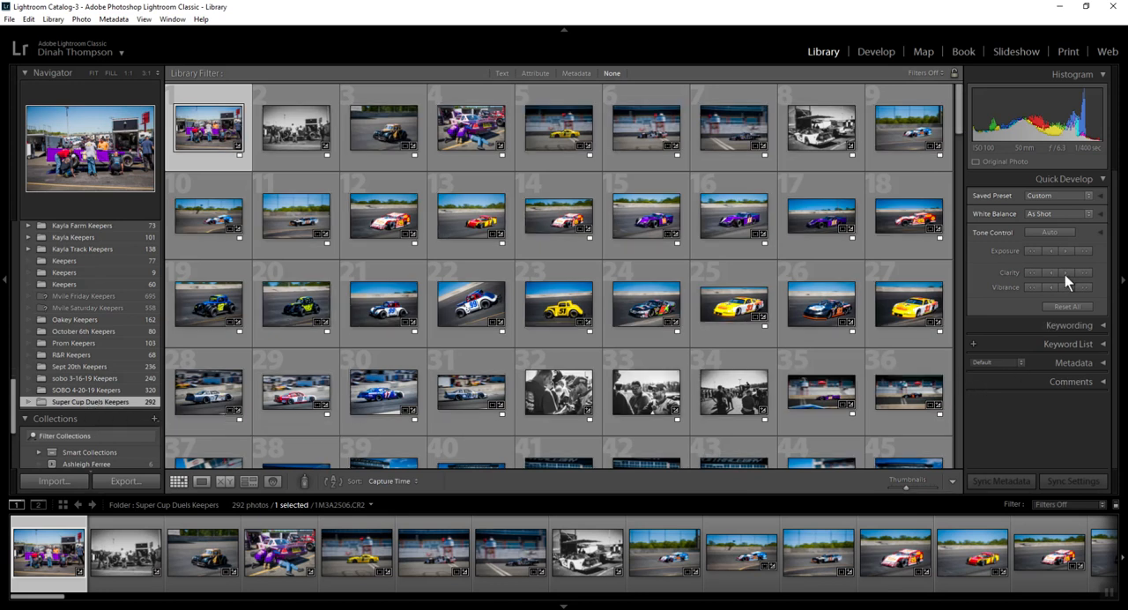
{"action": "mouse_move", "coordinate": [1036, 250]}
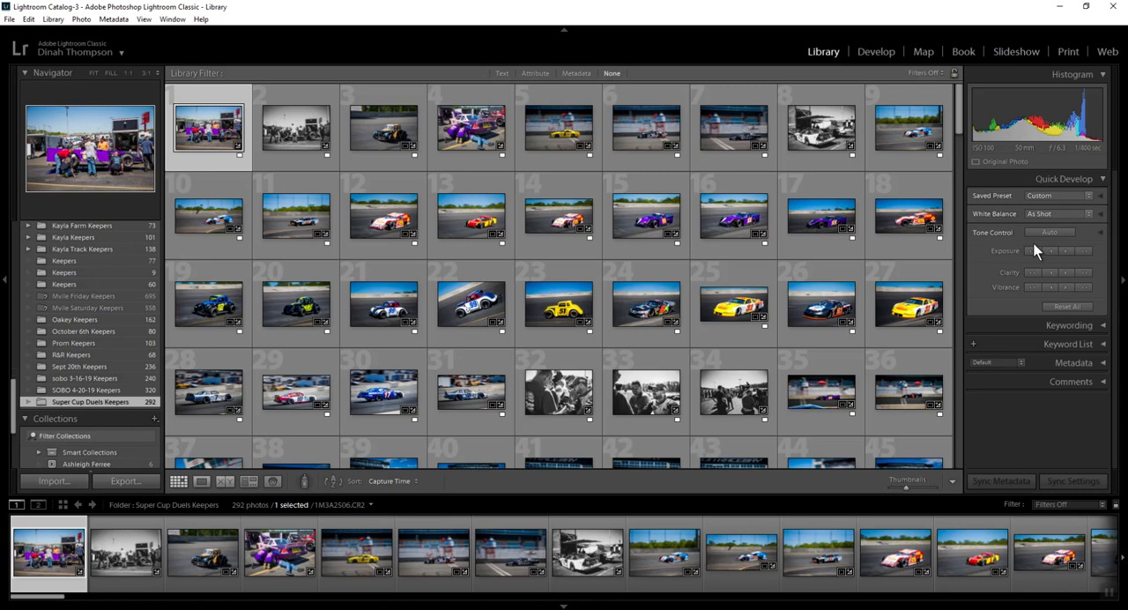
Scroll through the Library grid of the 252 Super Cup Twin Keepers photos.
{"action": "scroll", "scroll_direction": "down", "scroll_amount": 3}
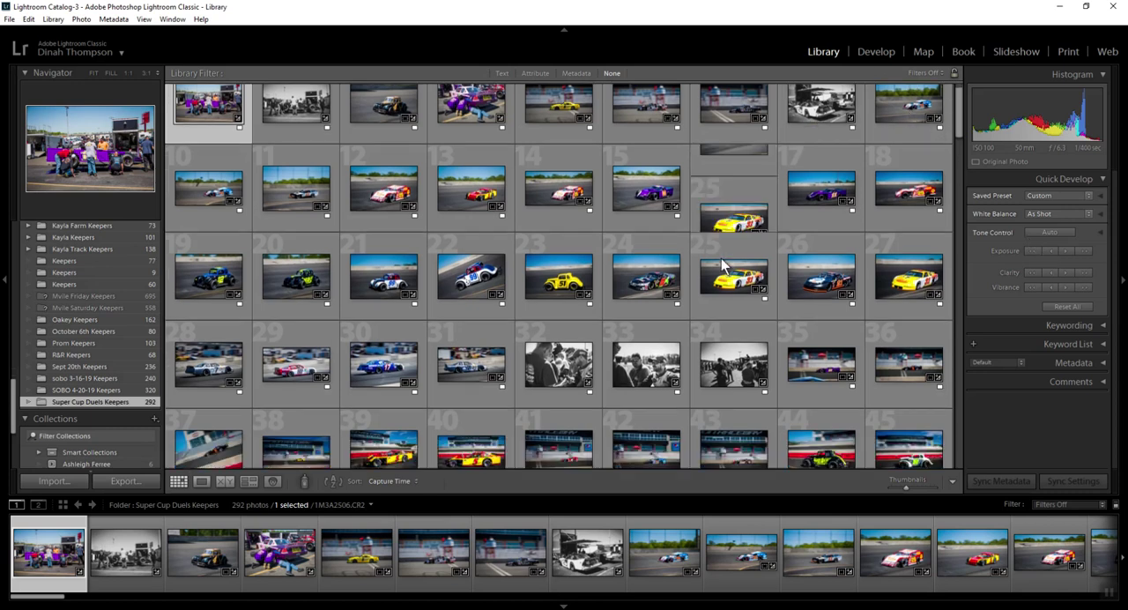
{"action": "scroll", "scroll_direction": "up", "scroll_amount": 3}
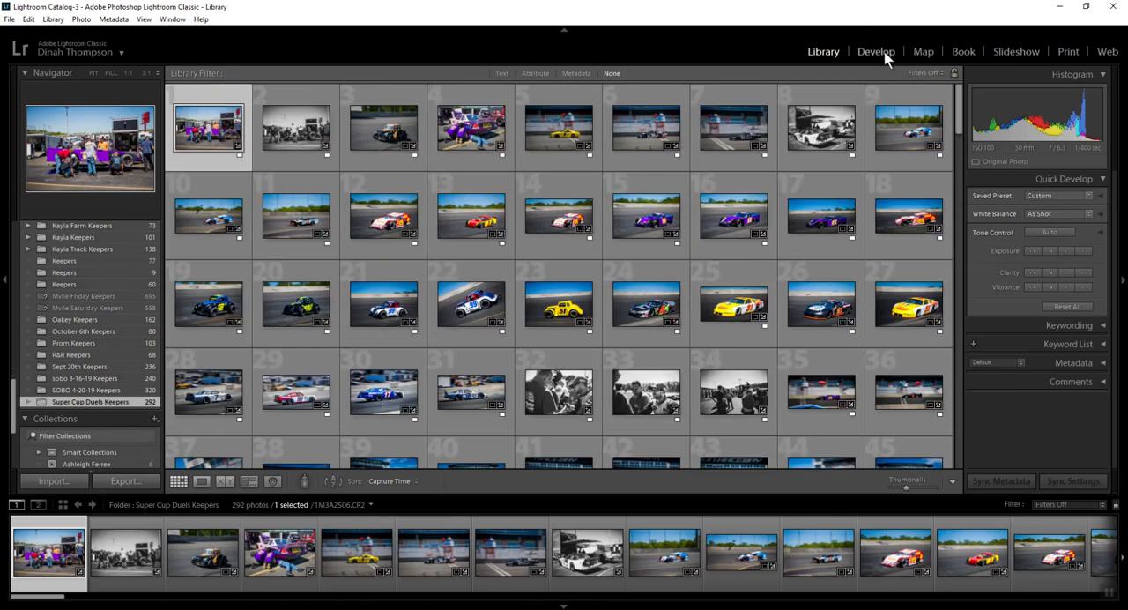
In Develop, apply the imported user preset to the number 4 race car photo.
{"action": "left_click", "coordinate": [874, 52]}
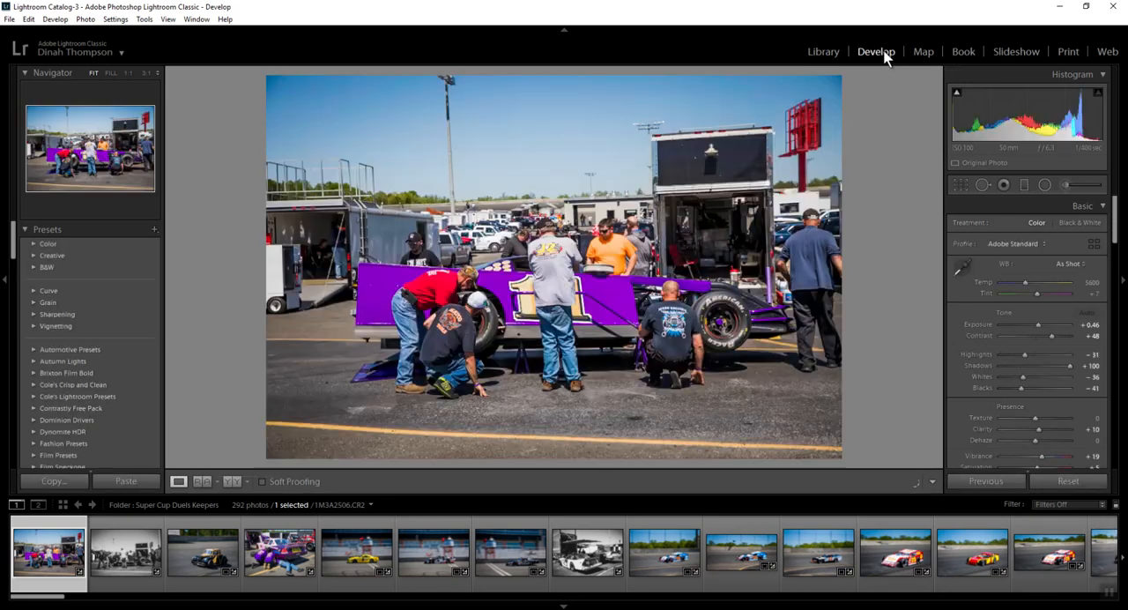
{"action": "left_click", "coordinate": [200, 554]}
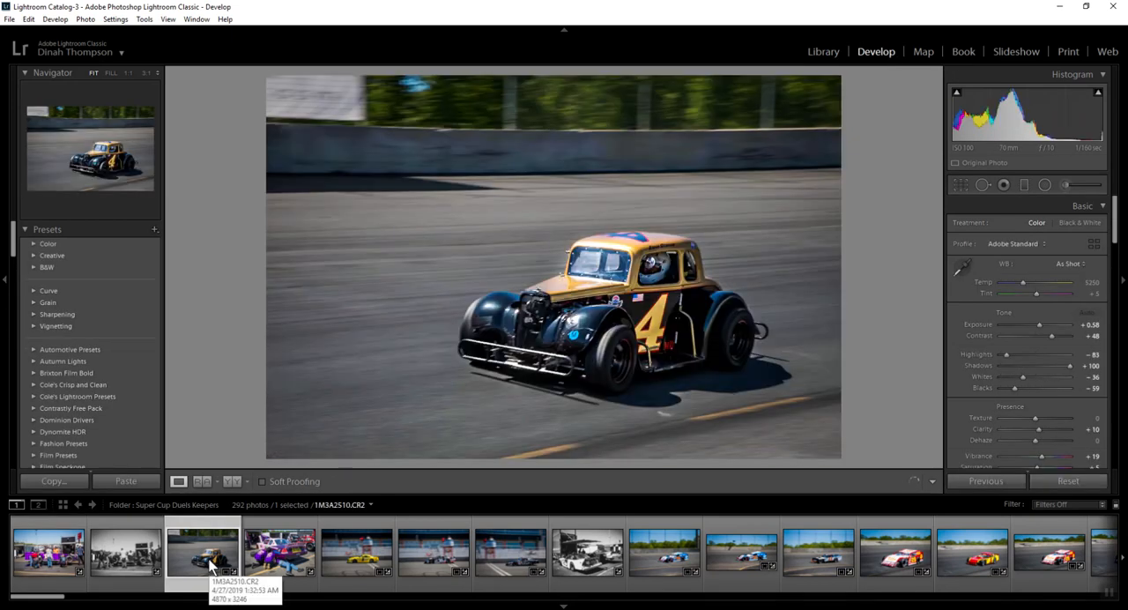
{"action": "left_click", "coordinate": [126, 481]}
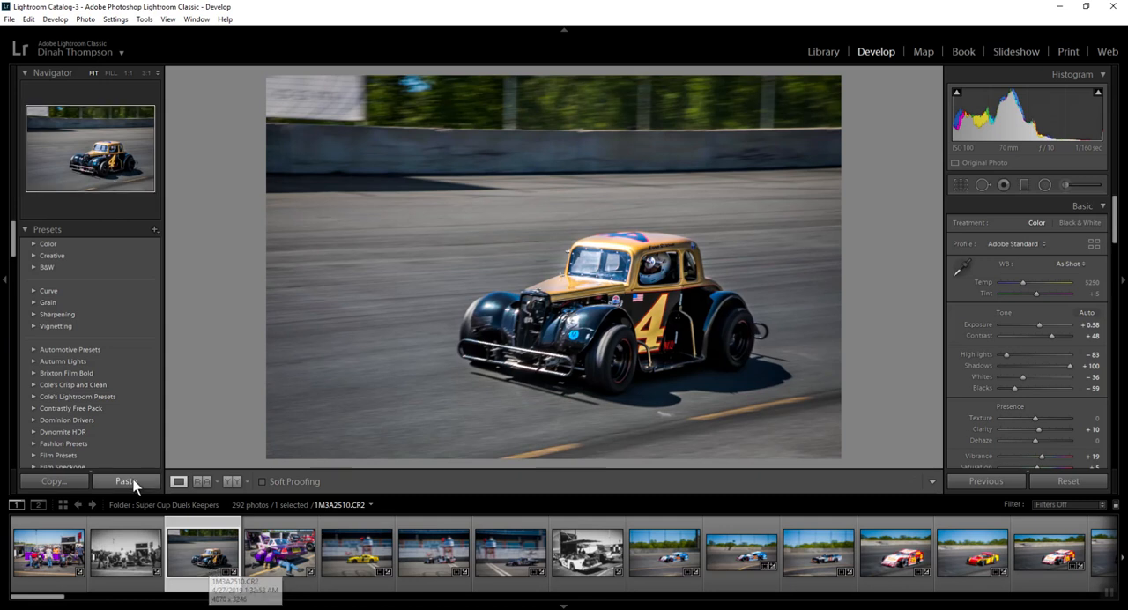
{"action": "scroll", "scroll_direction": "down", "scroll_amount": 3}
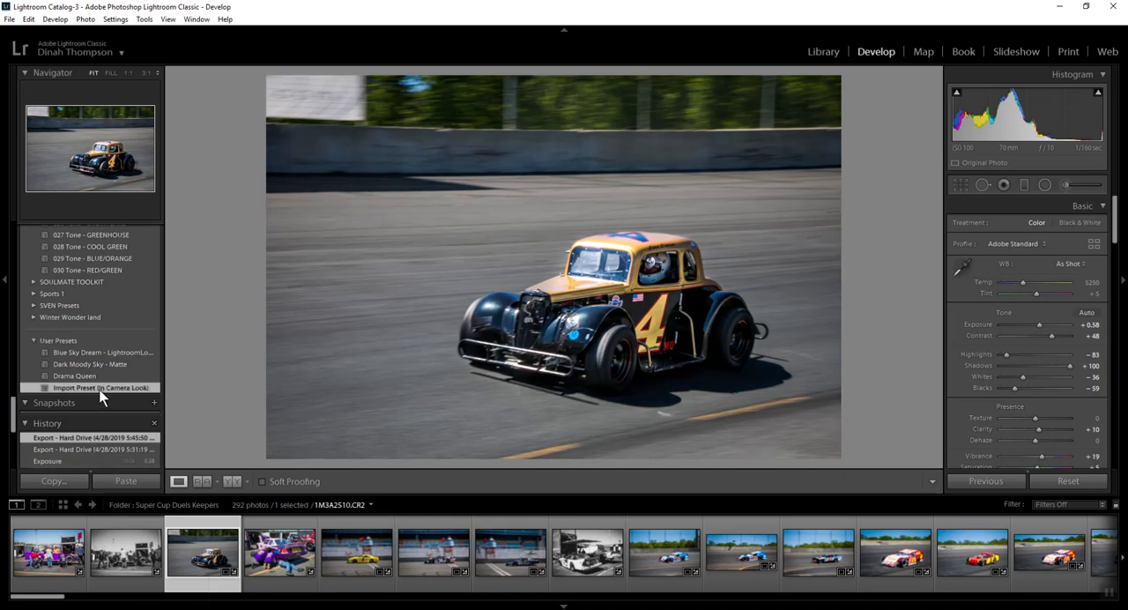
{"action": "left_click", "coordinate": [100, 386]}
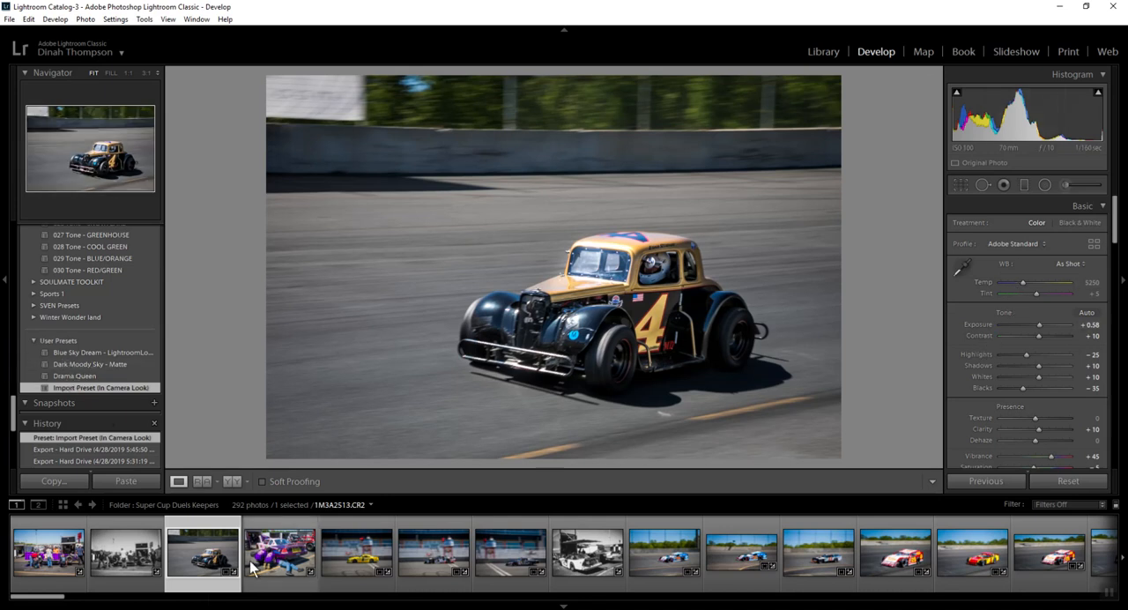
Move through the purple crew pit photo to the black-and-white pit photo and bring up its context menu.
{"action": "left_click", "coordinate": [278, 554]}
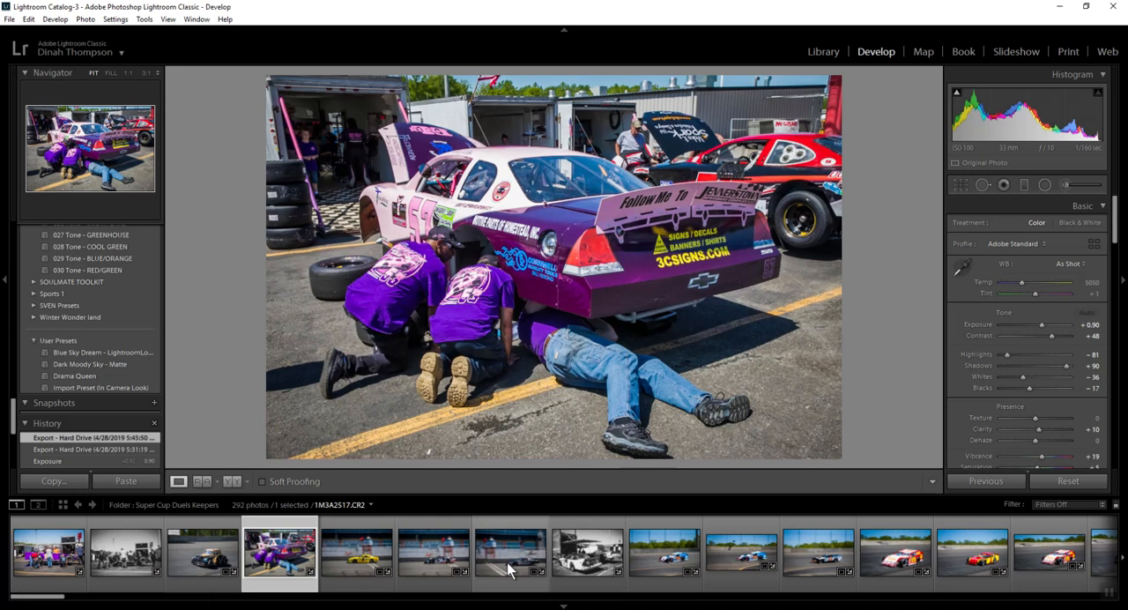
{"action": "left_click", "coordinate": [585, 553]}
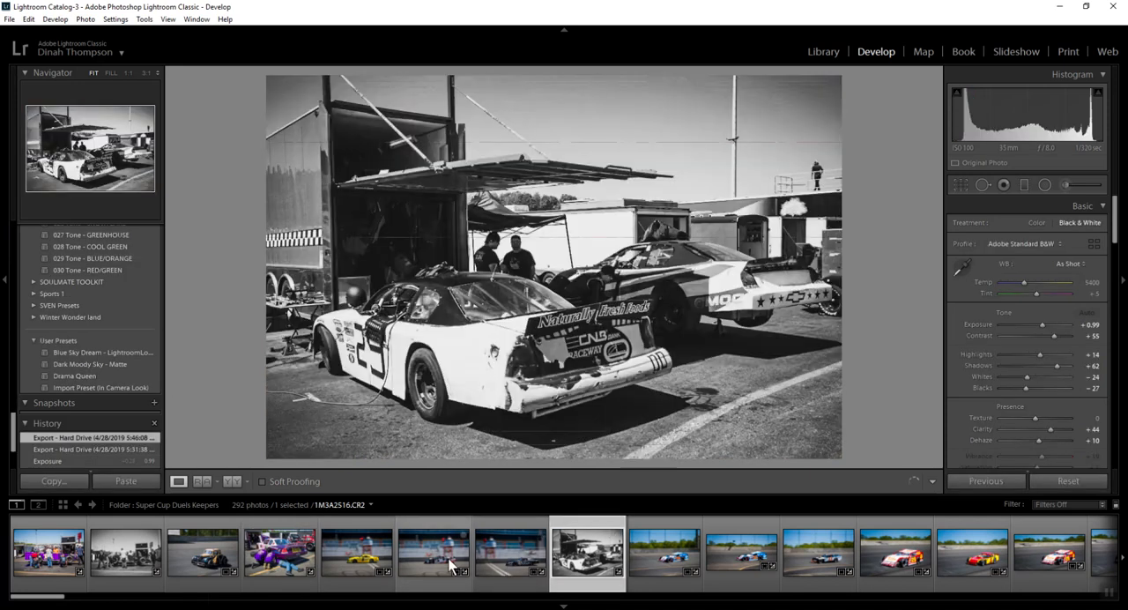
{"action": "left_click", "coordinate": [1086, 311]}
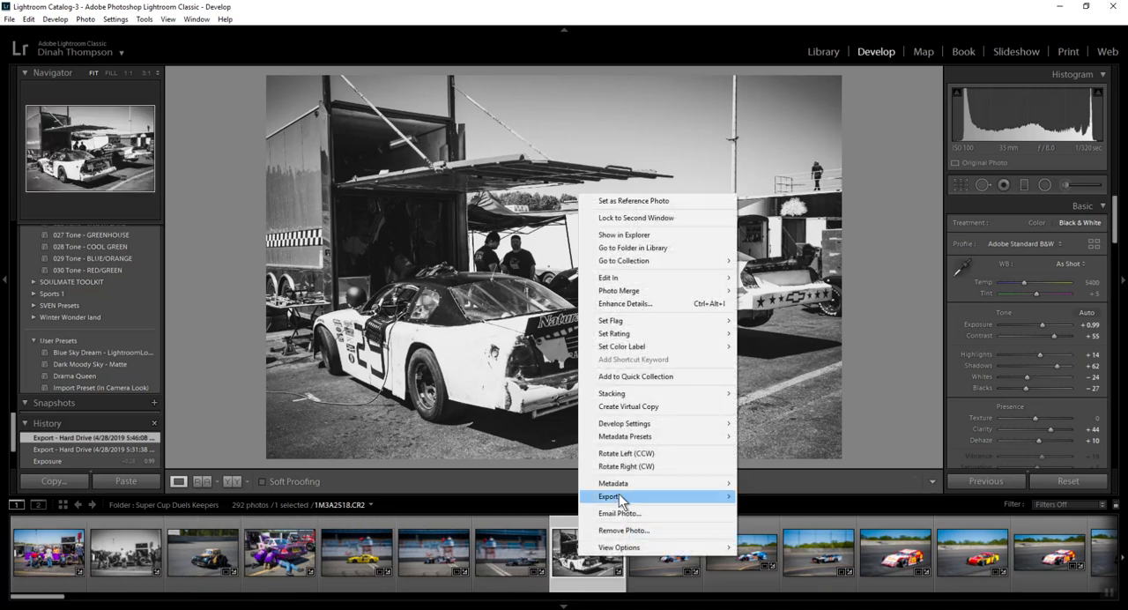
Start the export for the pit photo and choose the DMP Fine Art watermark.
{"action": "left_click", "coordinate": [609, 497]}
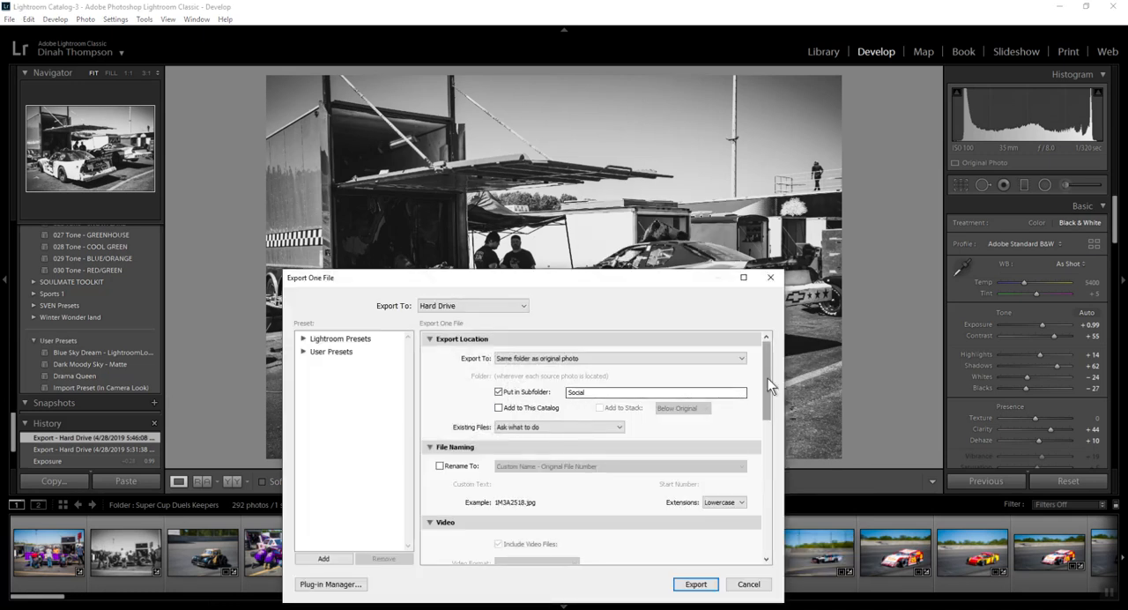
{"action": "scroll", "scroll_direction": "down", "scroll_amount": 3}
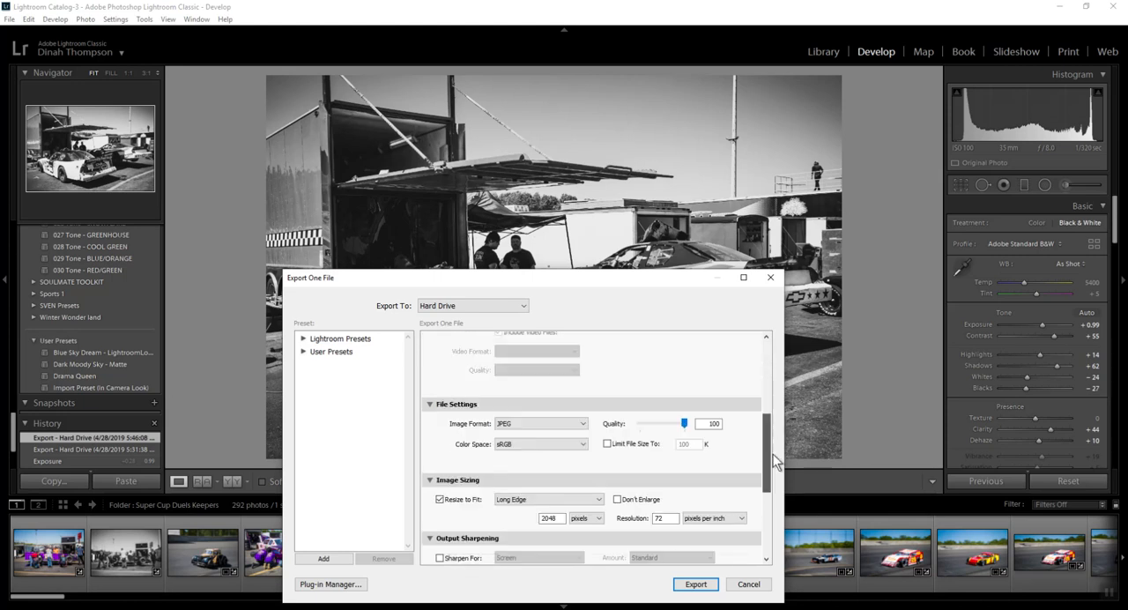
{"action": "scroll", "scroll_direction": "down", "scroll_amount": 3}
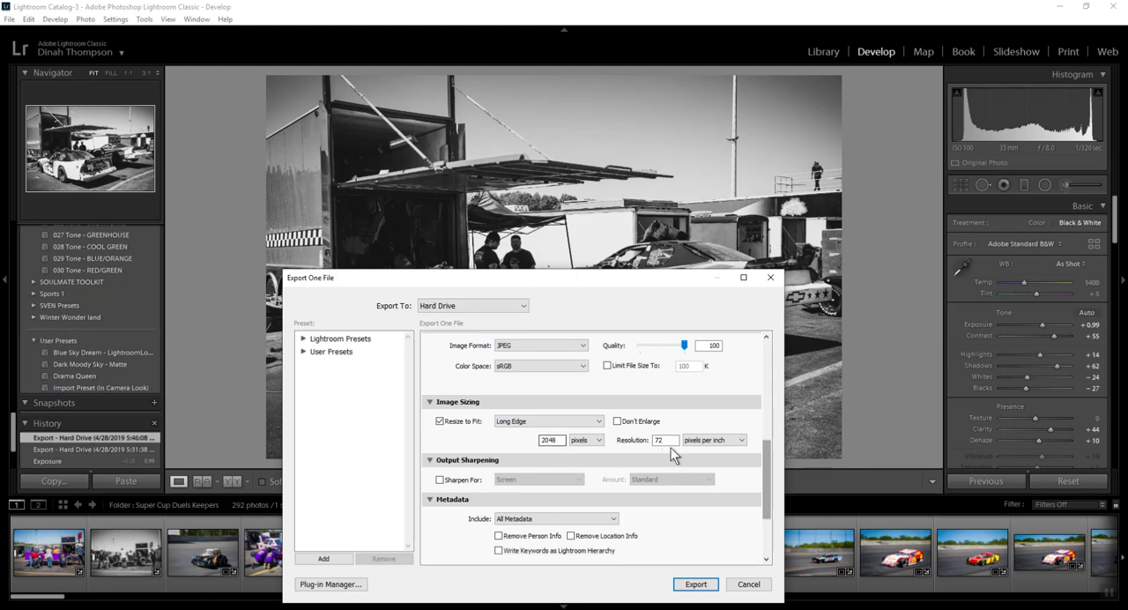
{"action": "scroll", "scroll_direction": "down", "scroll_amount": 3}
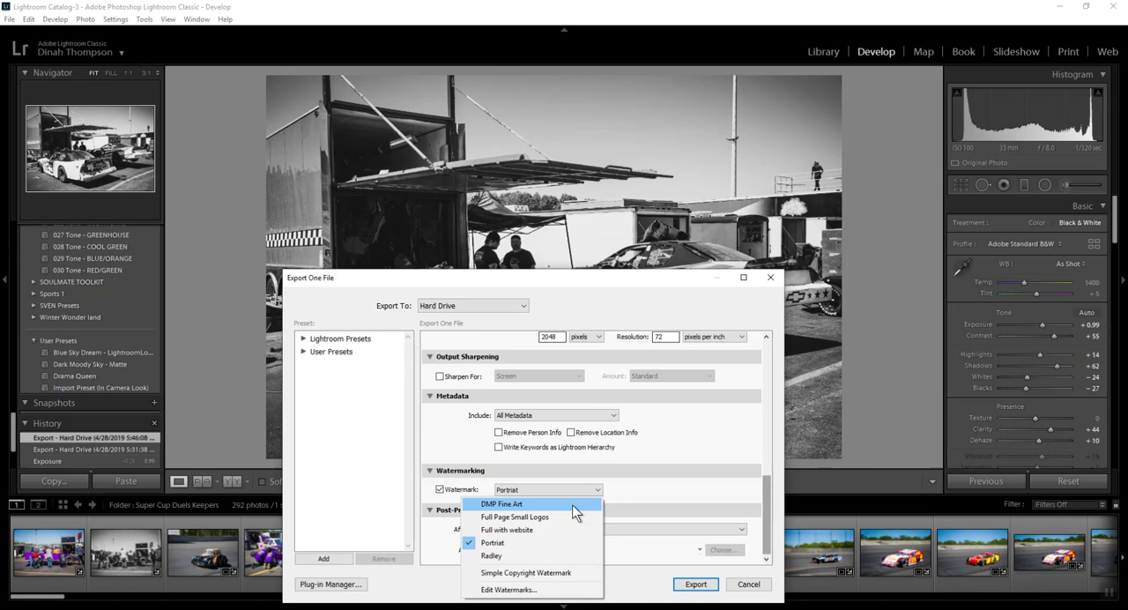
{"action": "left_click", "coordinate": [502, 504]}
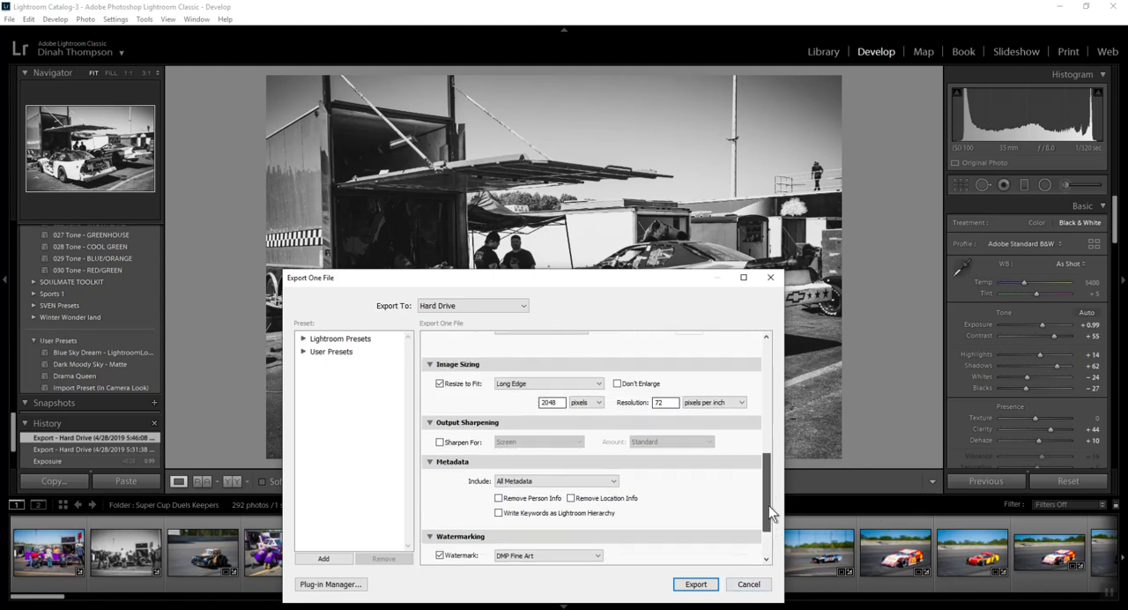
Target a 'Full Size' subfolder with Resize to Fit off and the watermark disabled.
{"action": "scroll", "scroll_direction": "up", "scroll_amount": 3}
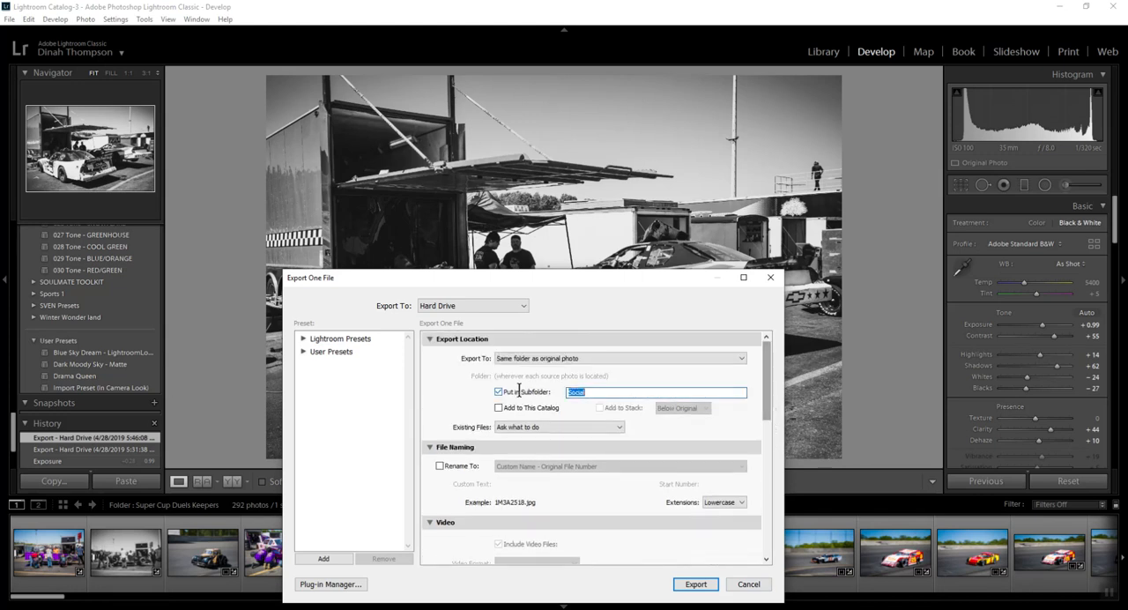
{"action": "type", "text": "Pi"}
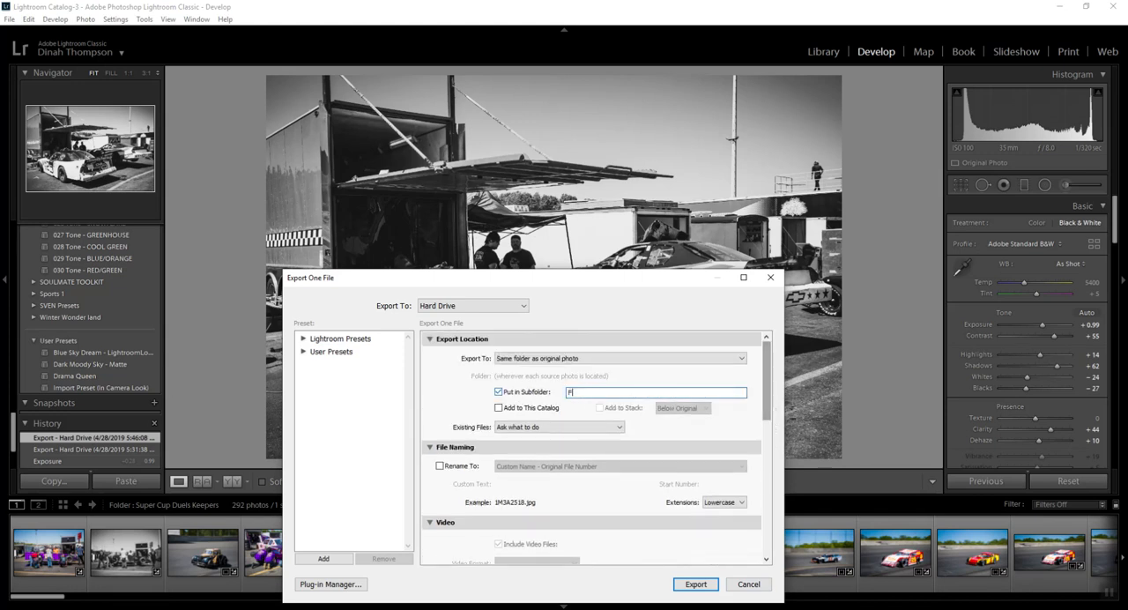
{"action": "type", "text": "Full Size"}
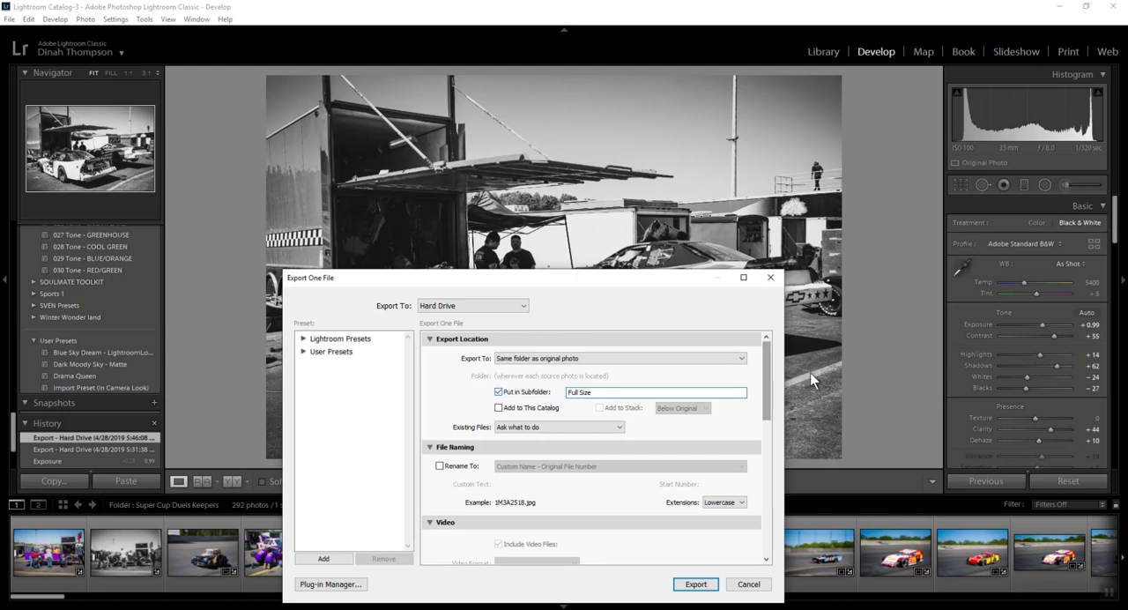
{"action": "scroll", "scroll_direction": "down", "scroll_amount": 3}
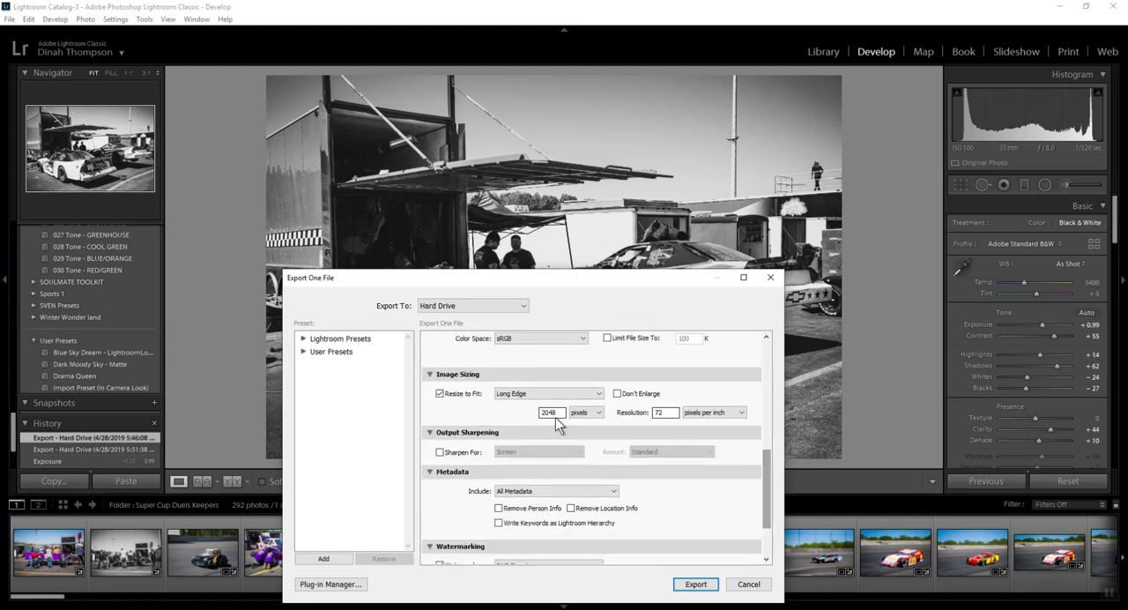
{"action": "left_click", "coordinate": [441, 393]}
{"action": "type", "text": "300"}
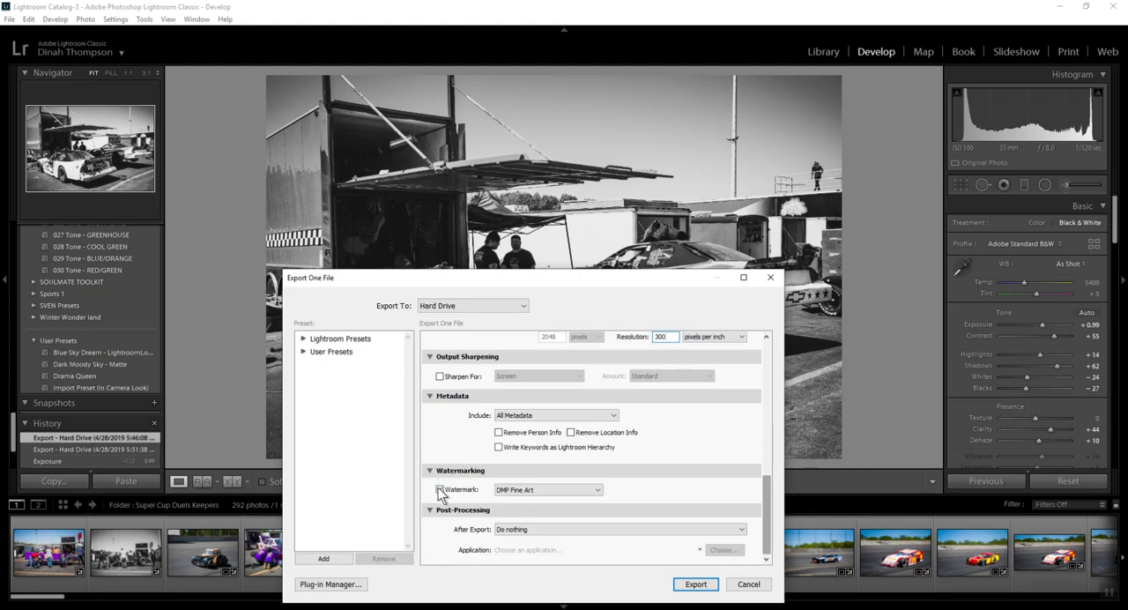
{"action": "left_click", "coordinate": [440, 490]}
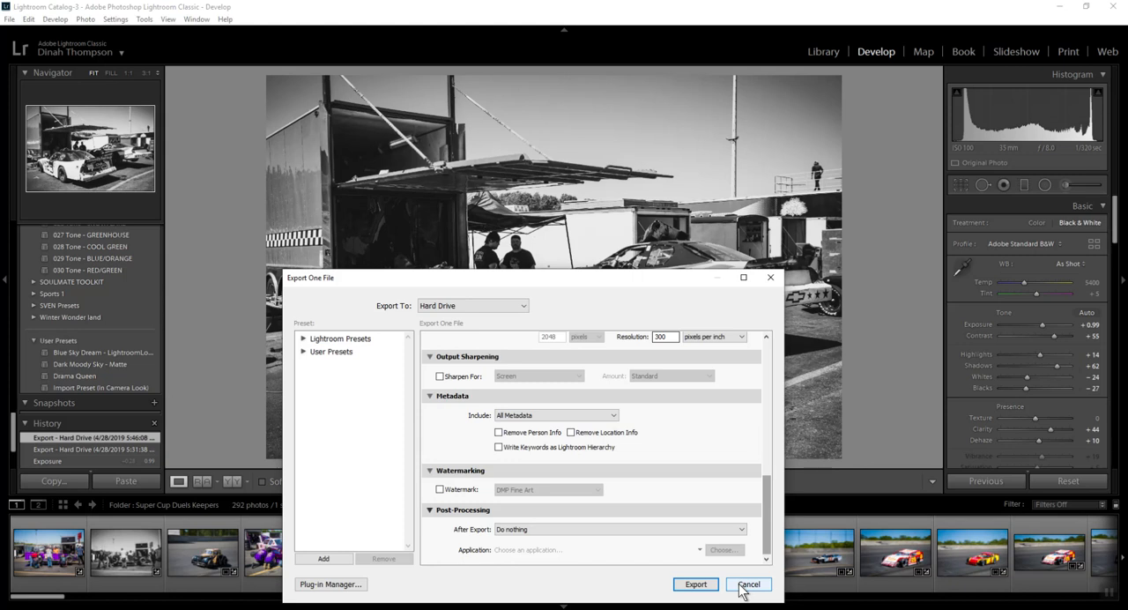
{"action": "mouse_move", "coordinate": [693, 532]}
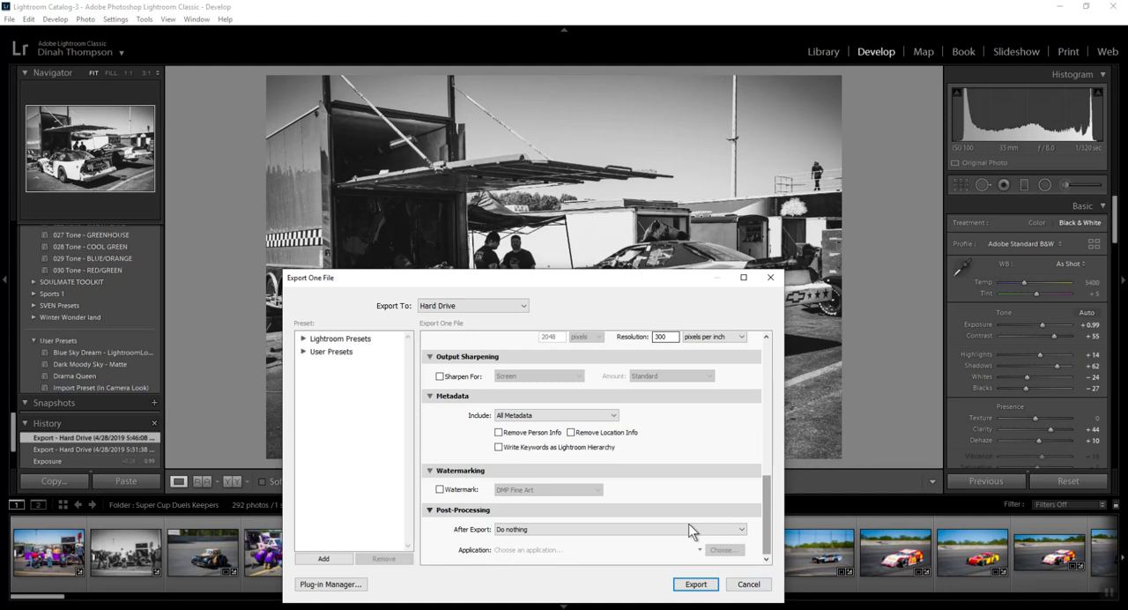
{"action": "mouse_move", "coordinate": [749, 585]}
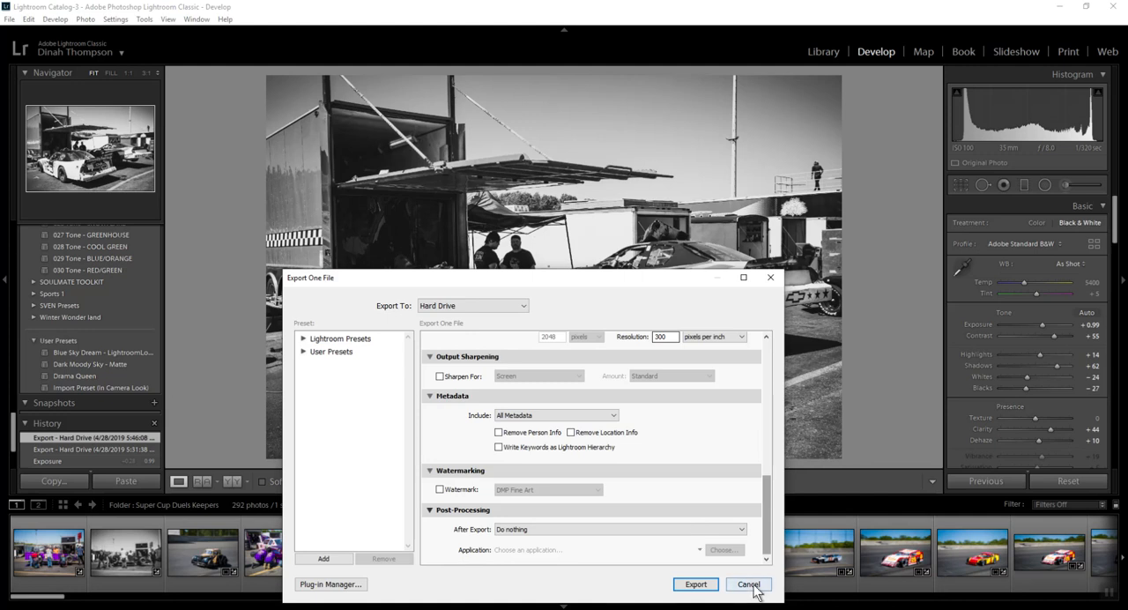
Cancel the Export One File dialog without exporting.
{"action": "left_click", "coordinate": [747, 585]}
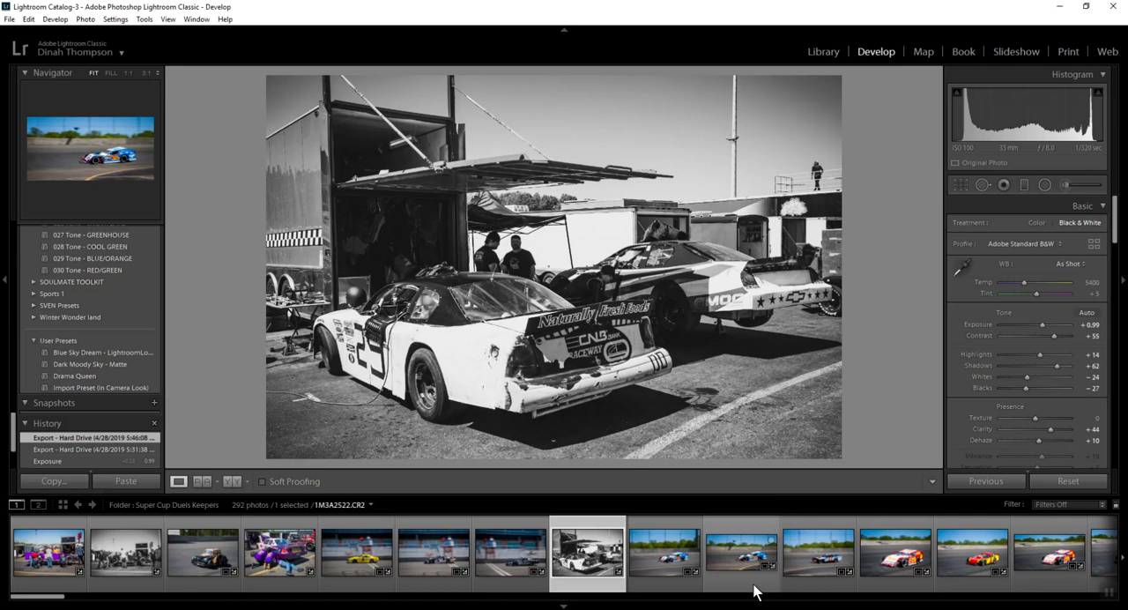